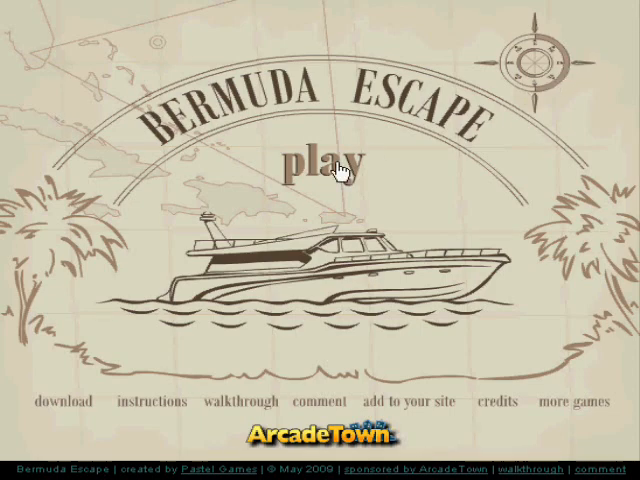
Start Bermuda Escape from the title screen, reaching the boat's control console
click(316, 160)
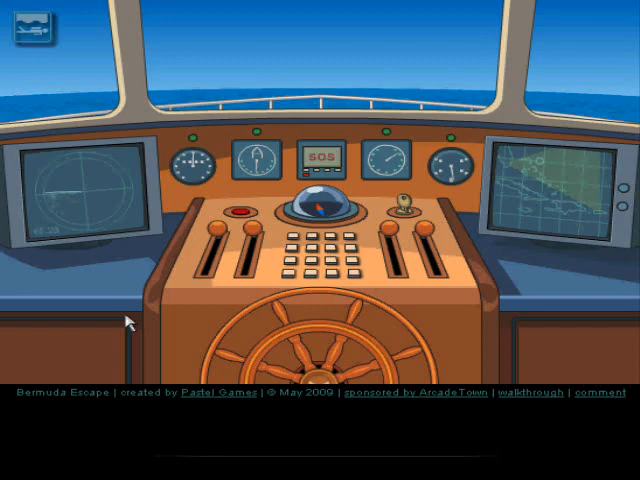
Read the captain's diary entries about the TBM Avenger, metal plate and dreamed cube shape
click(60, 360)
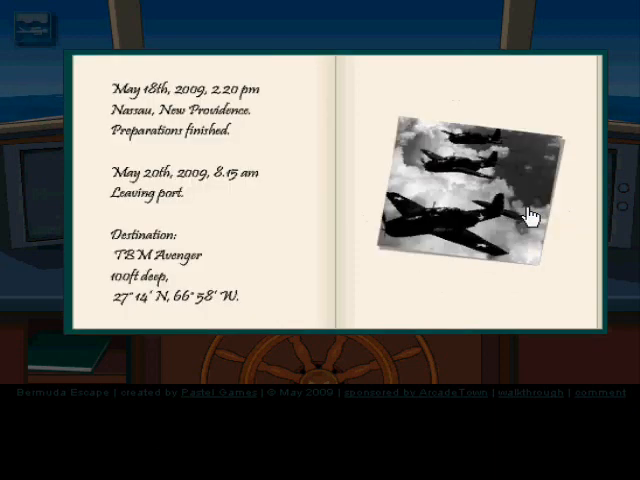
mouse_move(516, 236)
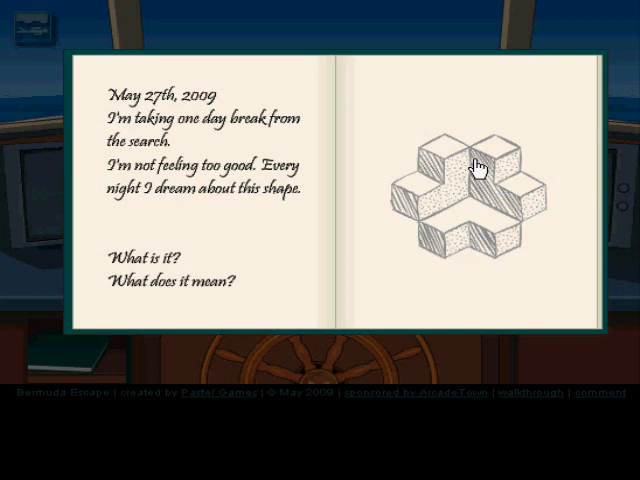
mouse_move(504, 216)
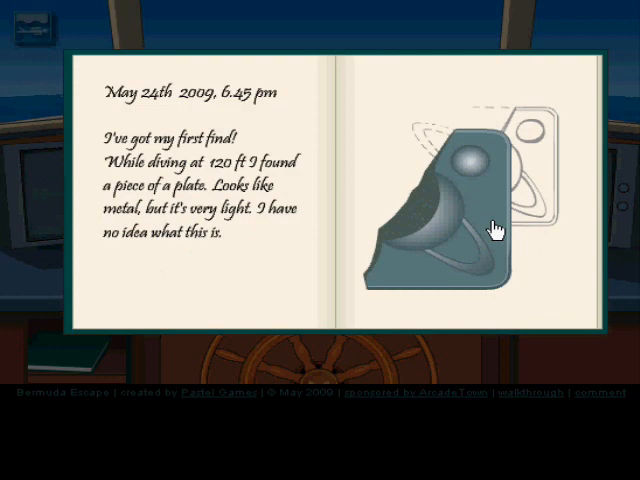
mouse_move(438, 232)
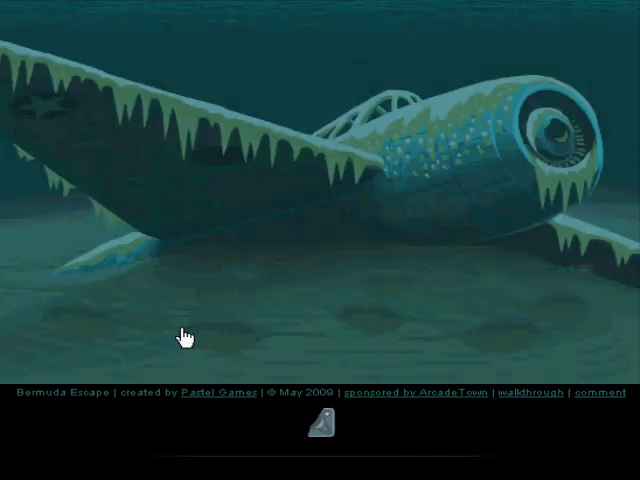
mouse_move(236, 280)
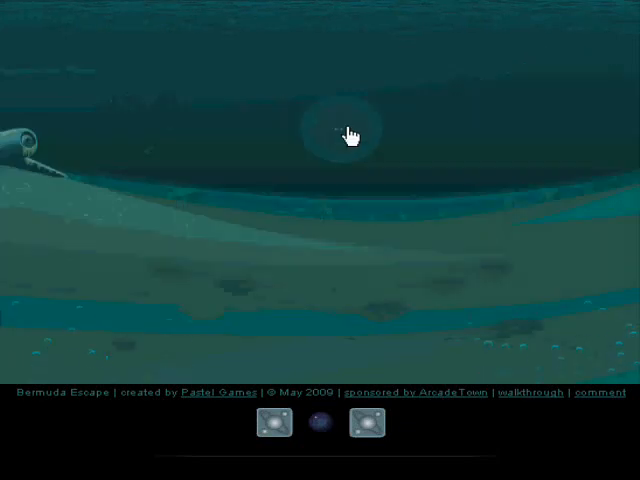
Enter the facility and activate the top disc to bring up the grey cube matrix puzzle
click(338, 130)
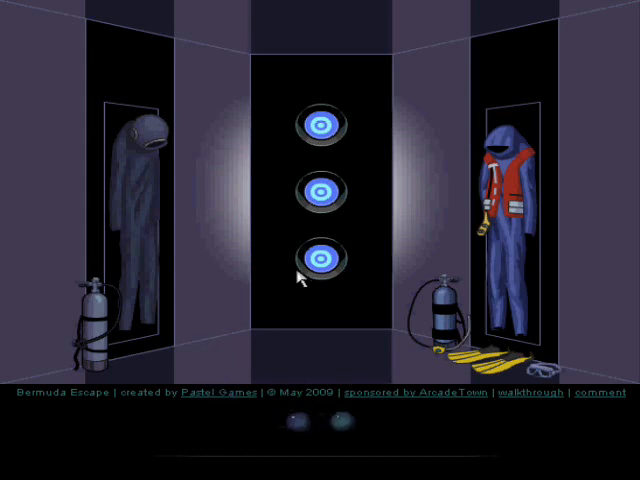
click(322, 126)
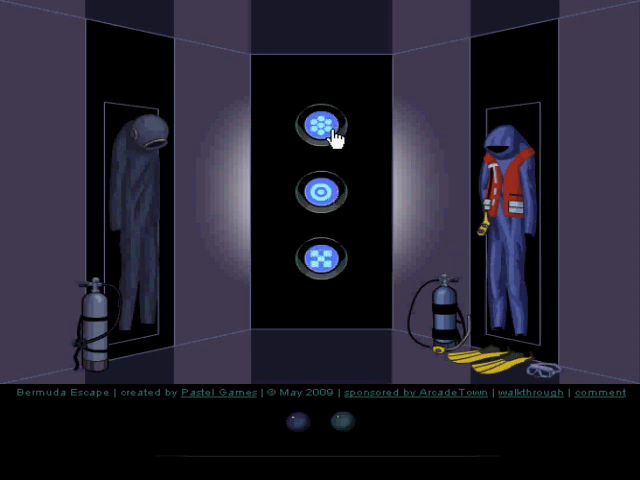
click(324, 124)
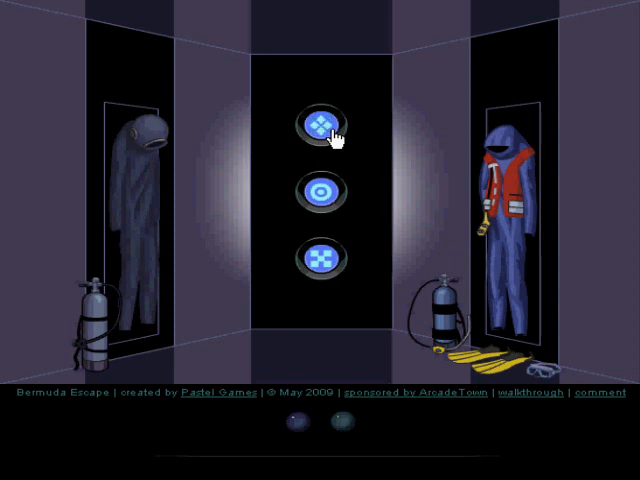
click(322, 122)
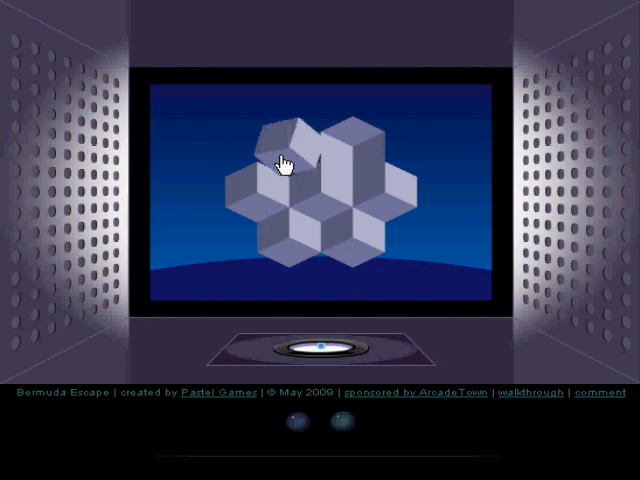
Rotate the grey cubes into the symmetrical six-pointed shape from the diary drawing
click(284, 156)
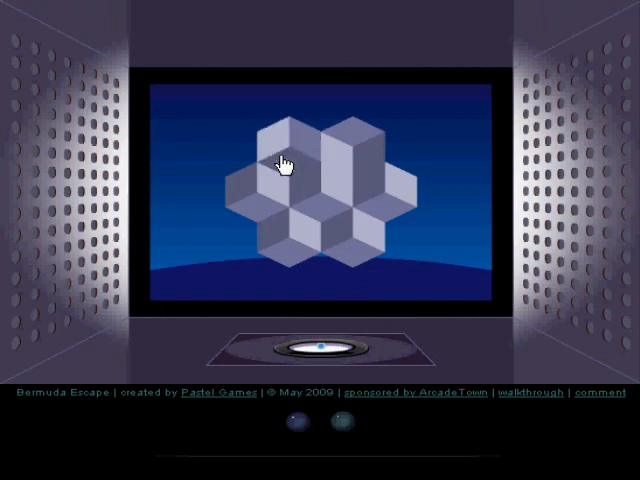
click(284, 164)
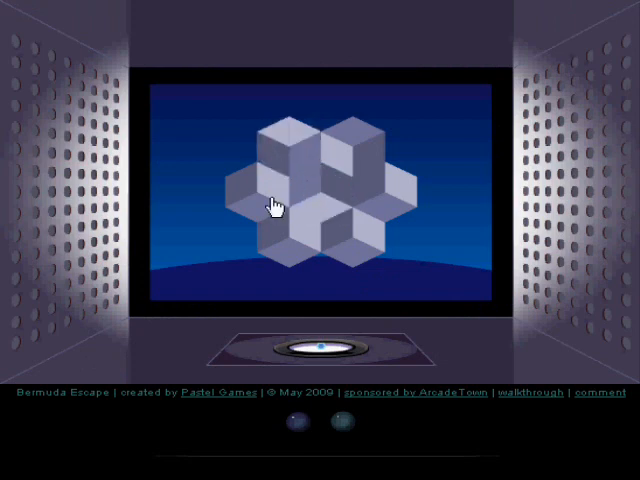
click(272, 204)
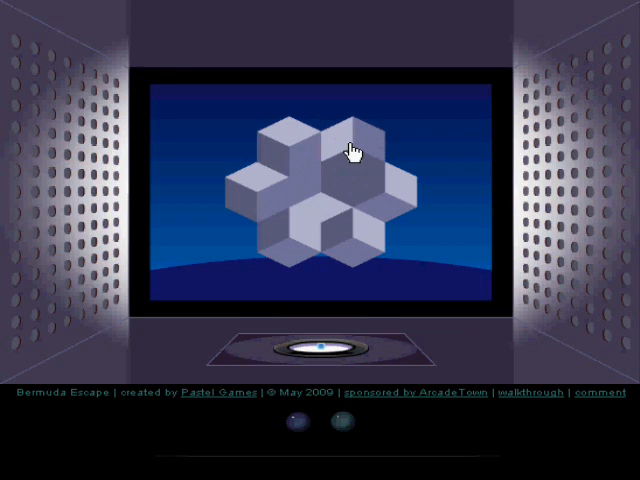
click(348, 150)
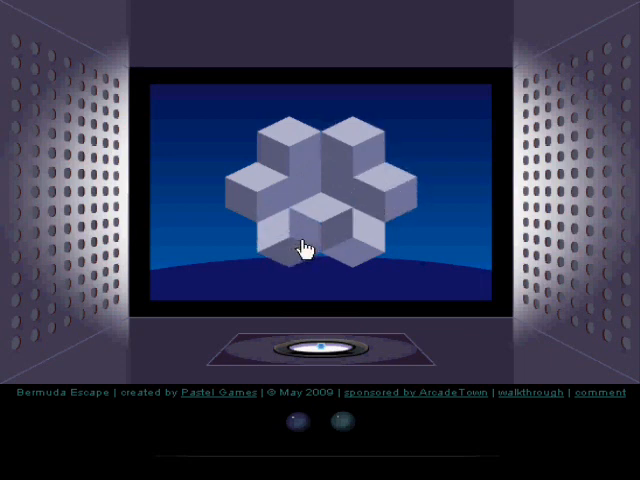
click(310, 244)
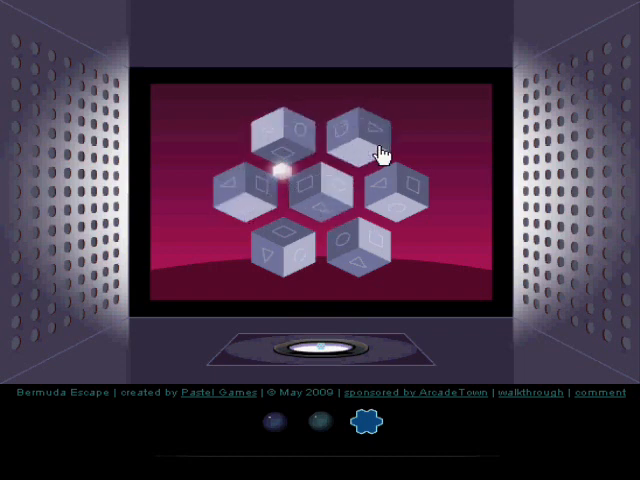
Align the hexagonal tiles of the magenta matrix so the flower emblem appears in the tray
click(324, 190)
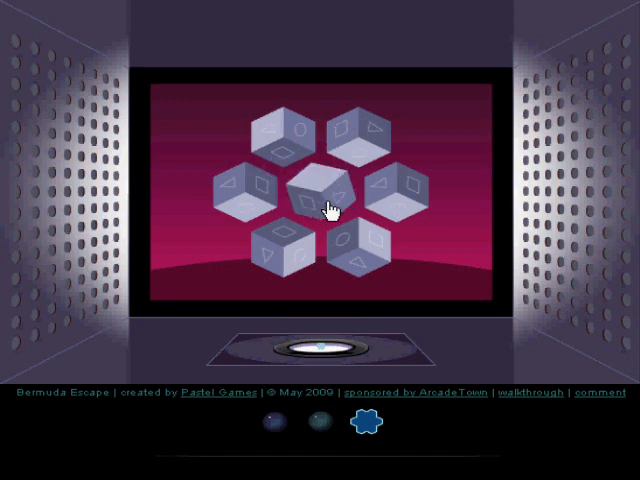
click(322, 190)
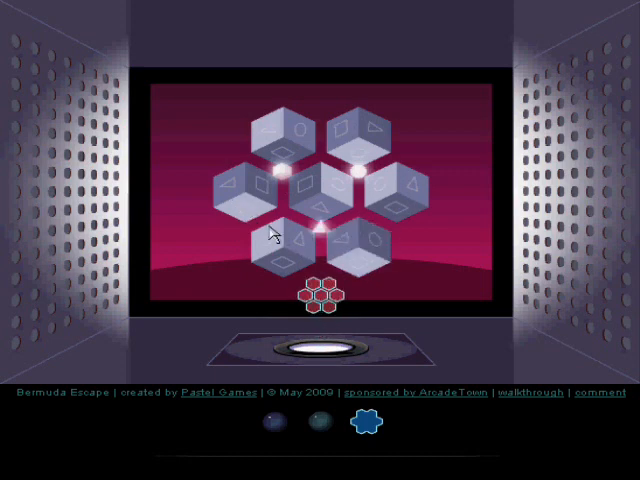
mouse_move(316, 300)
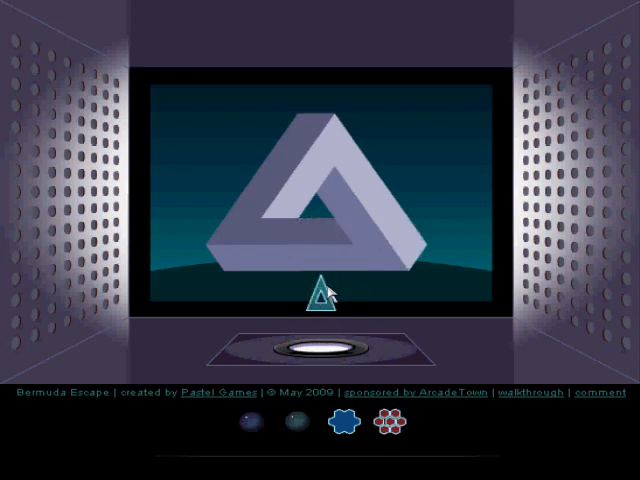
Collect the triangle emblem from the solved Penrose triangle matrix
click(320, 296)
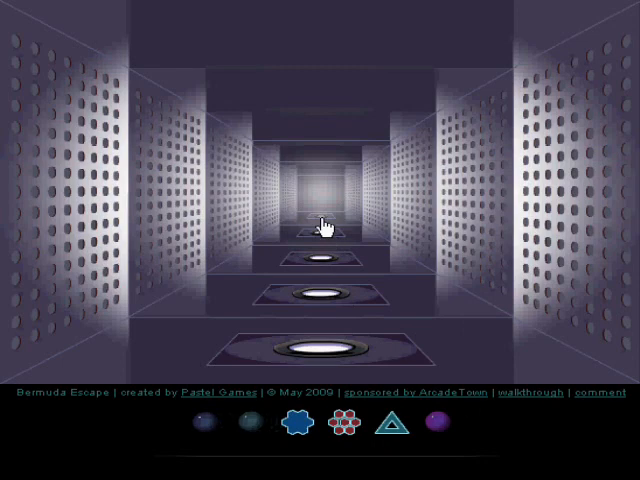
Walk to the next chamber and work the coloured-bar sphere puzzle, reaching the studded tunnel
click(318, 224)
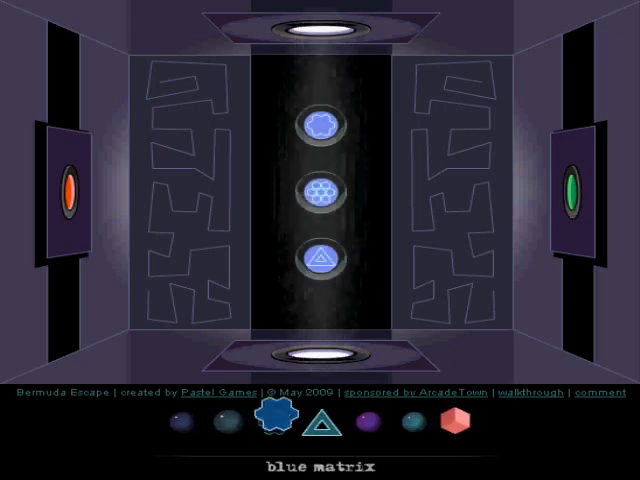
click(320, 194)
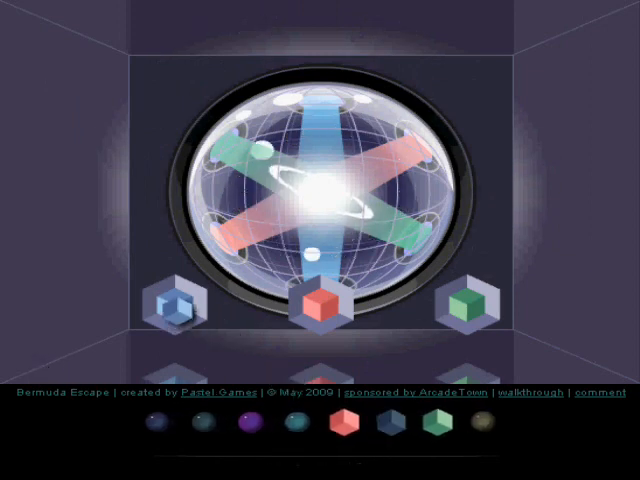
click(410, 428)
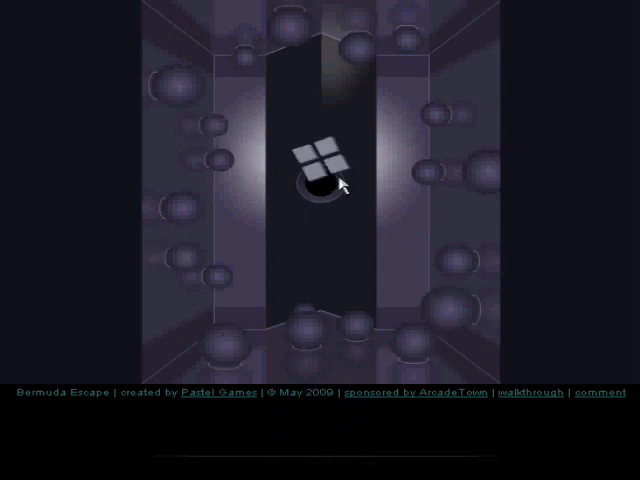
Pick up the four-square key and enter the code on the pod panel beside the porthole
click(320, 164)
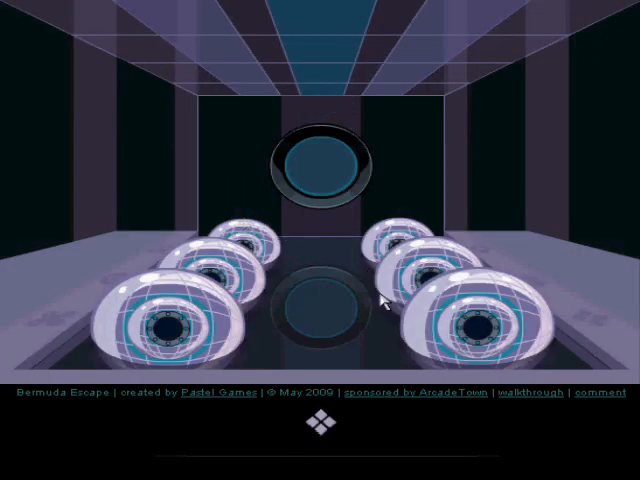
click(170, 320)
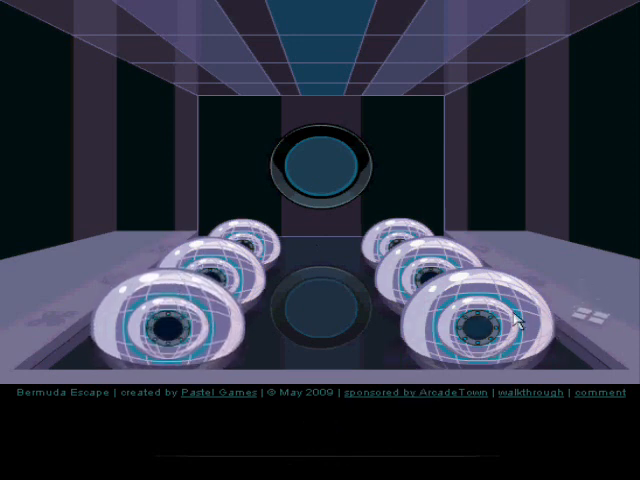
click(476, 330)
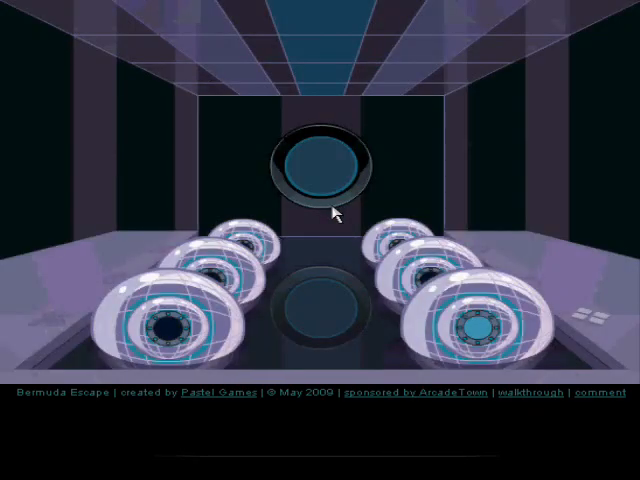
Open the final porthole onto dark water with three small lights
click(322, 164)
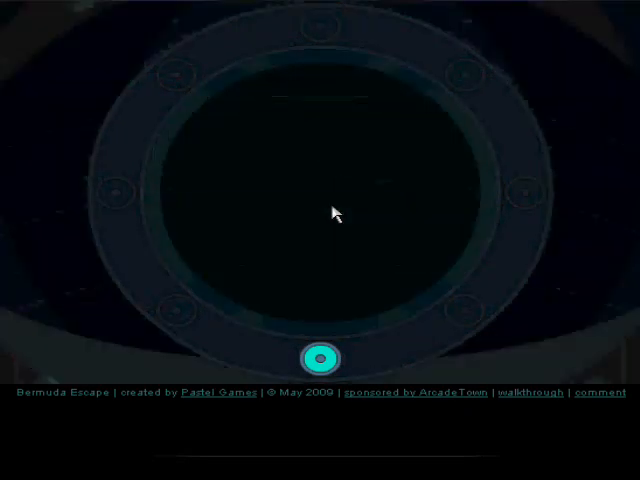
click(320, 354)
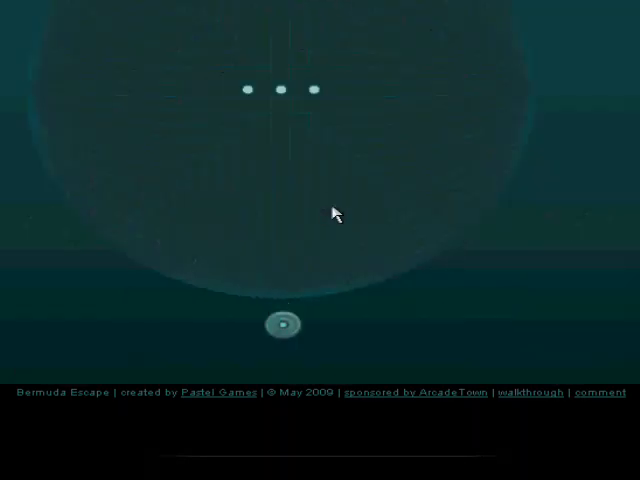